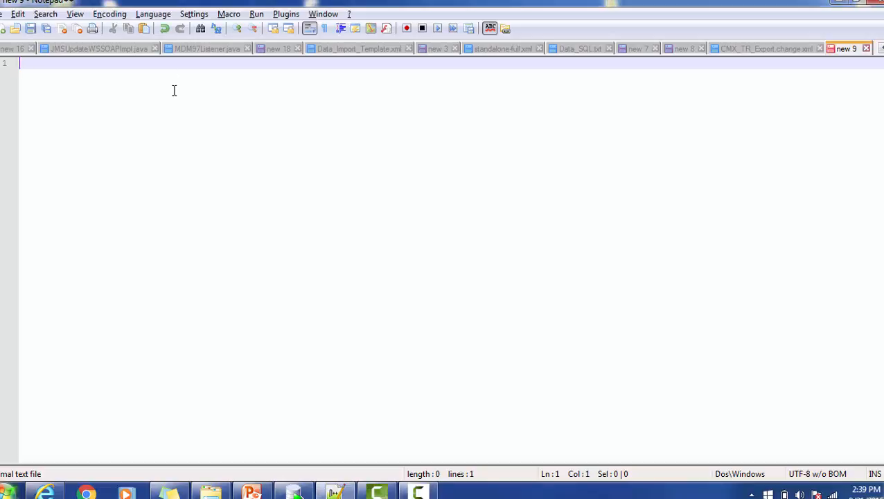
Write the heading 'Drop schema database' on line 1 of the new tab.
{"action": "type", "text": "DR"}
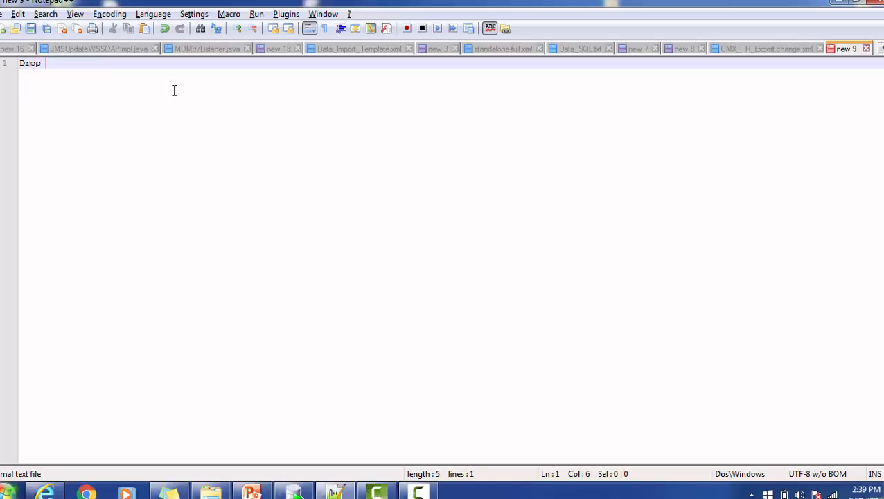
{"action": "type", "text": "sche"}
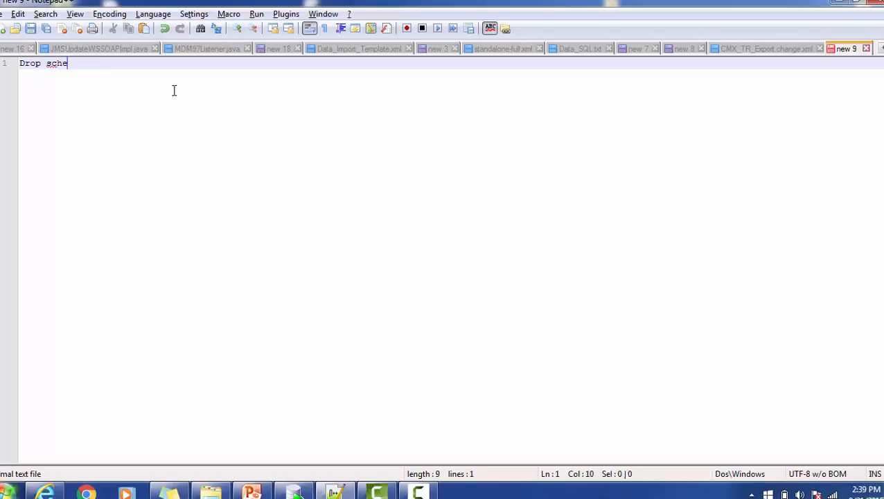
{"action": "type", "text": "ma"}
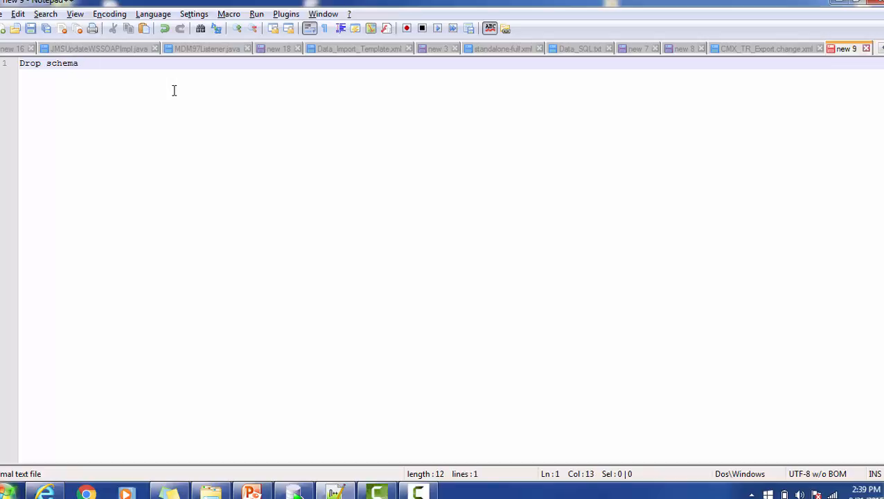
{"action": "type", "text": "dab"}
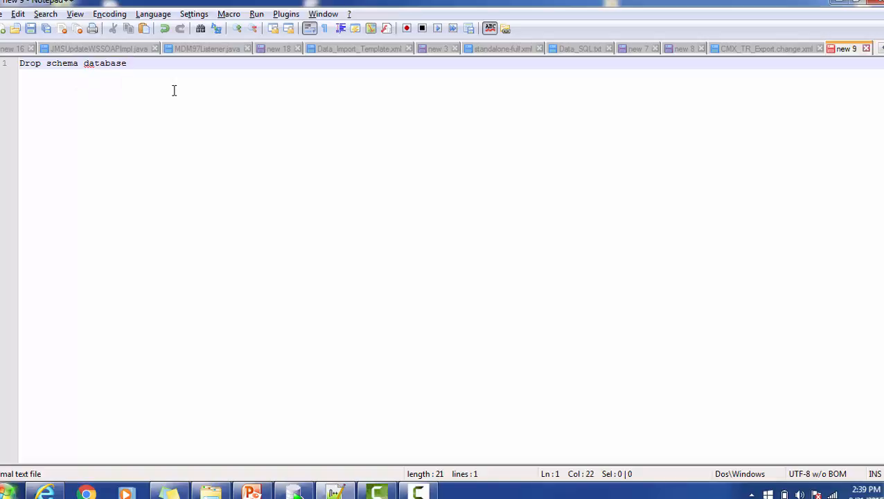
Write step '1. Un-register CMX_TR2 from MDM Hub Cosole' below the heading and begin item '2.'.
{"action": "key", "text": "Enter"}
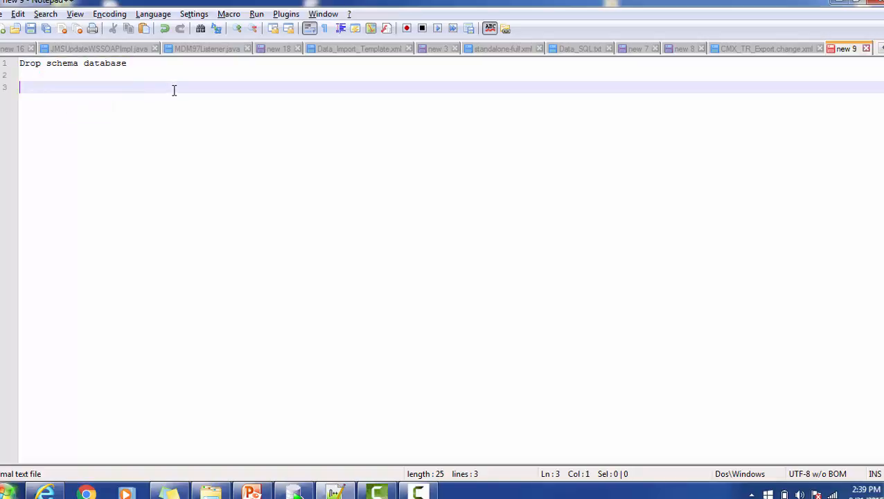
{"action": "type", "text": "1."}
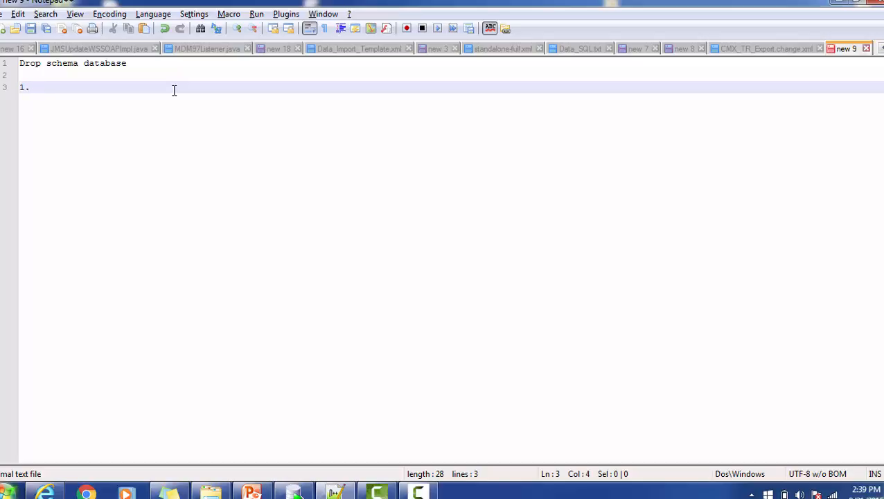
{"action": "type", "text": "Unreg"}
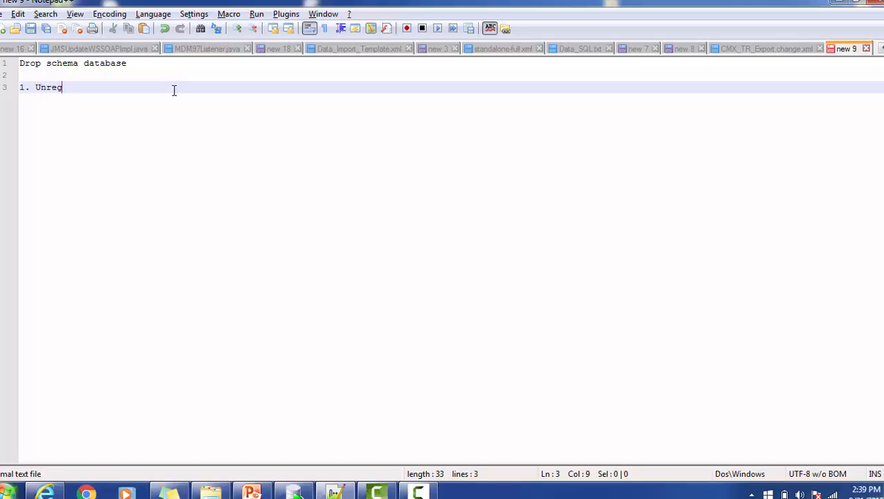
{"action": "type", "text": "ister"}
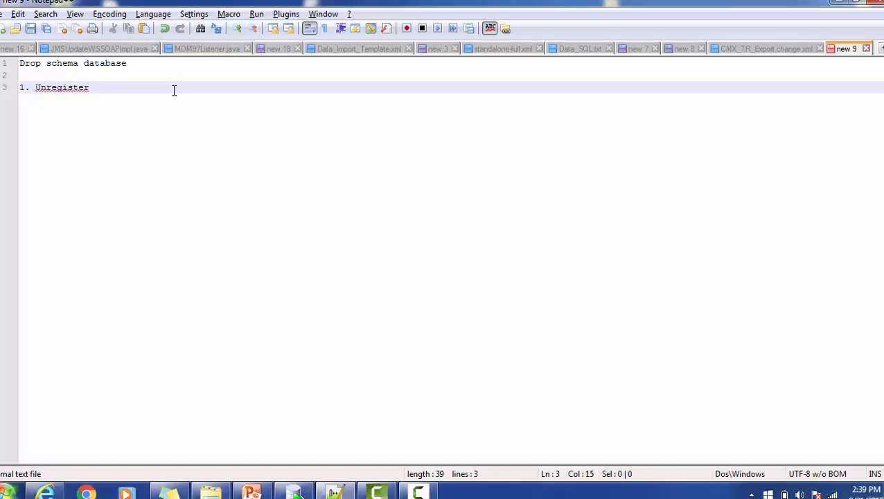
{"action": "type", "text": "CMX"}
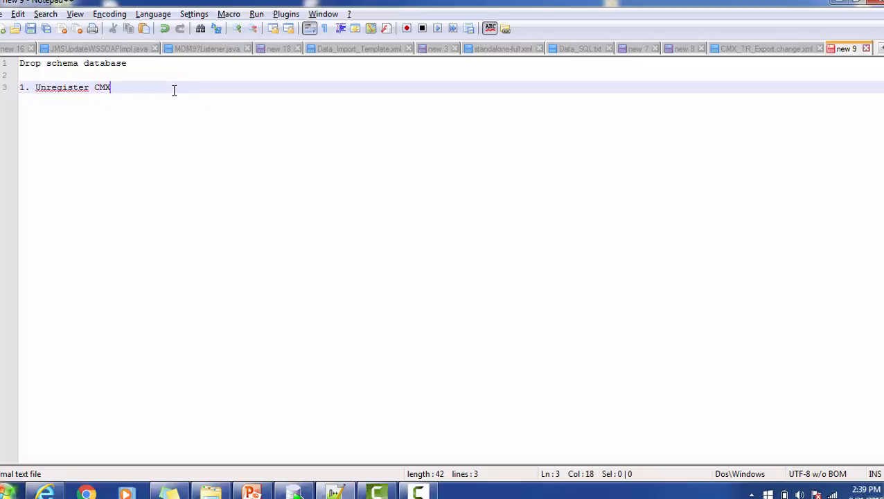
{"action": "type", "text": "_TR2"}
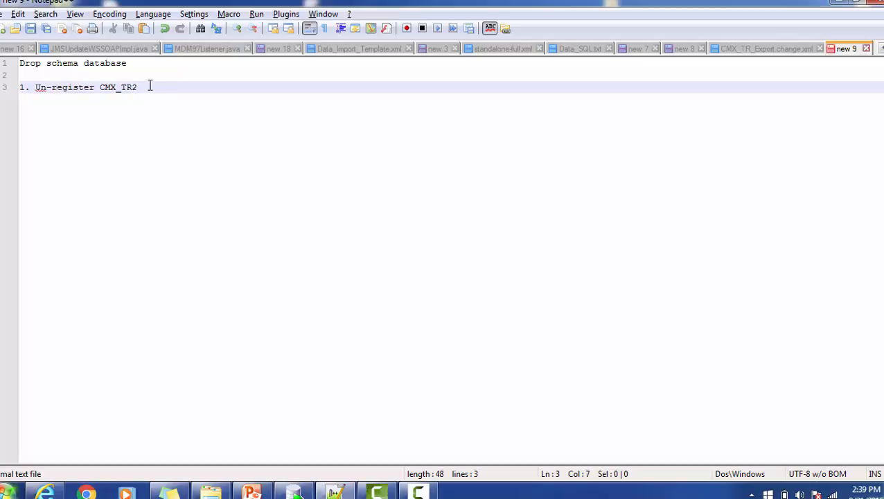
{"action": "type", "text": "Fr"}
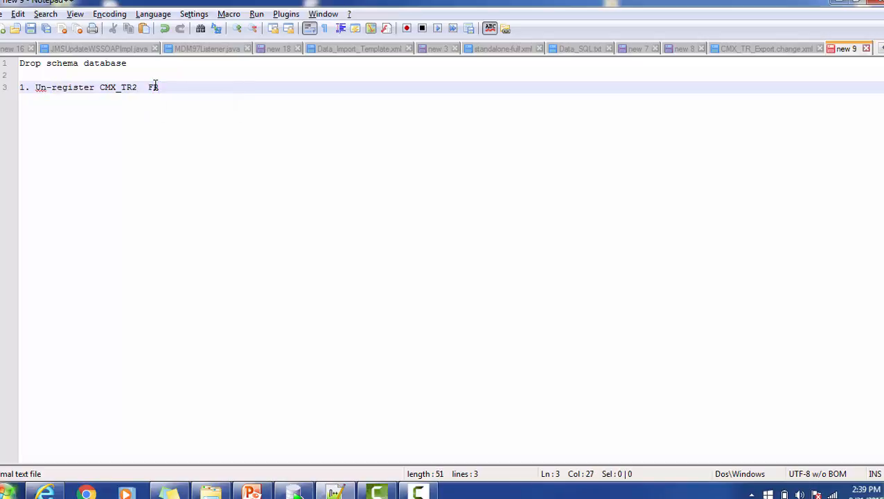
{"action": "key", "text": "BackSpace"}
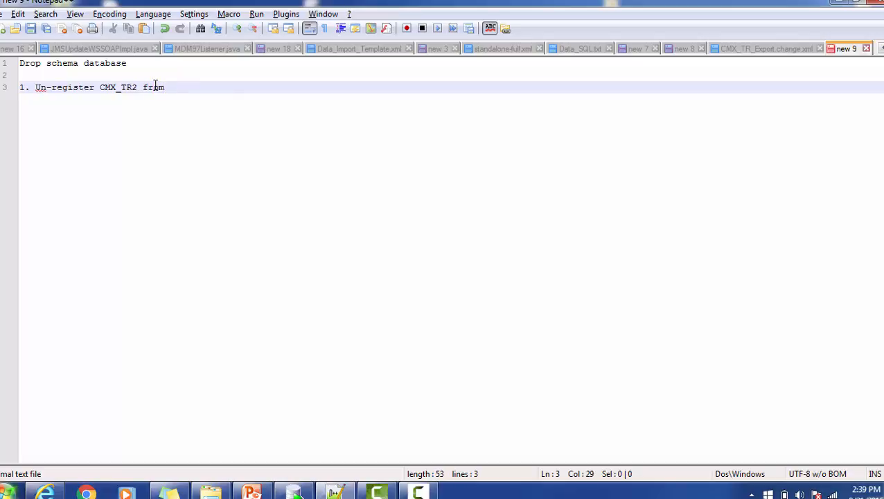
{"action": "type", "text": "MDM Hub Cosole"}
{"action": "type", "text": "2."}
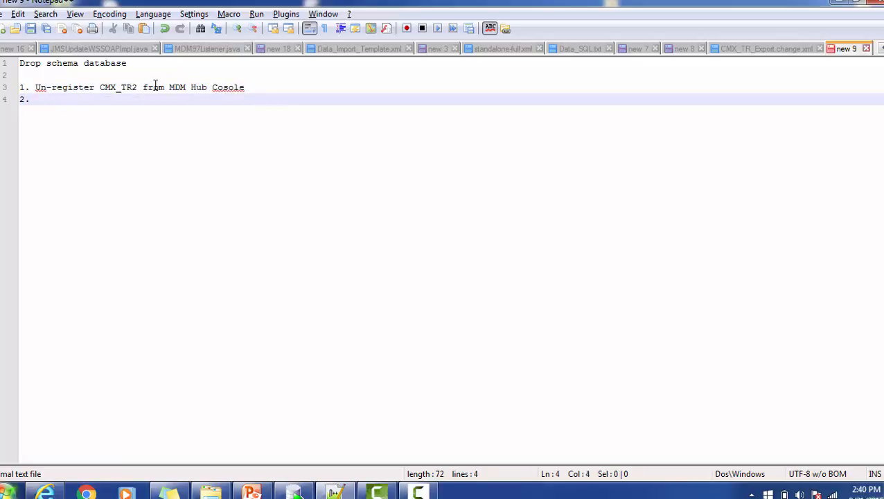
Complete step 2 as 'Uninstall all IDD application based schema CMX_TR2'.
{"action": "type", "text": "Unin"}
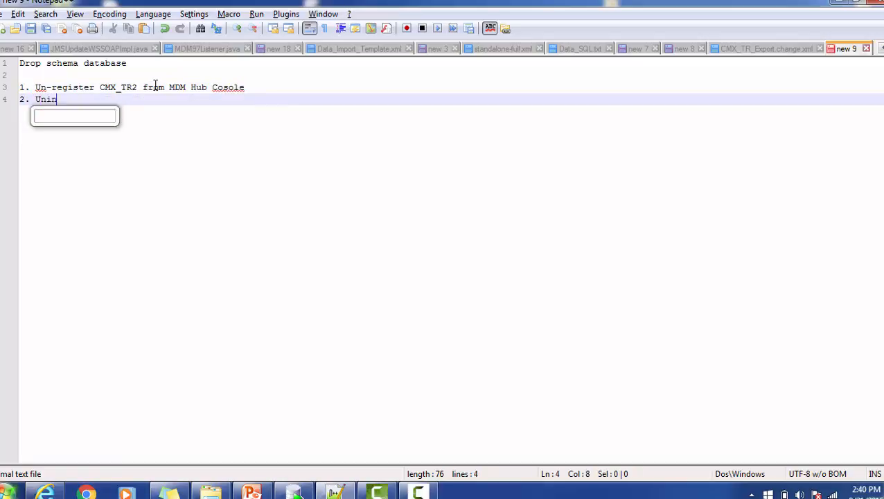
{"action": "type", "text": "stall all application"}
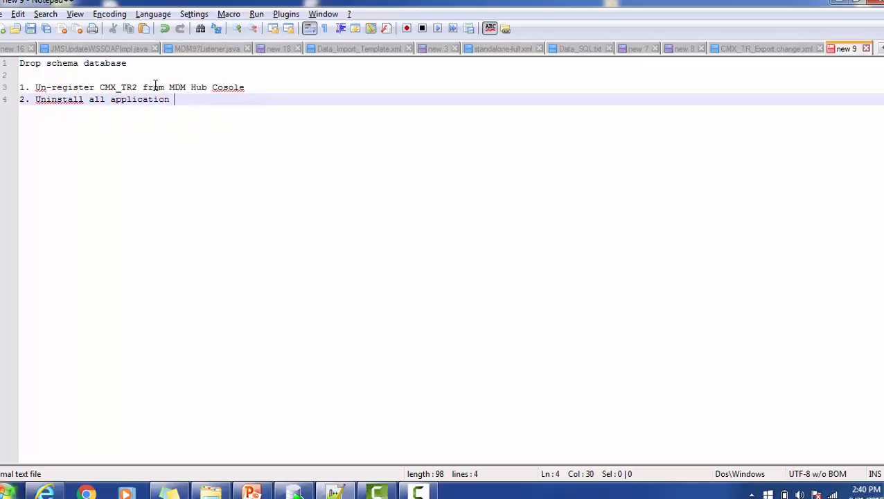
{"action": "type", "text": "based"}
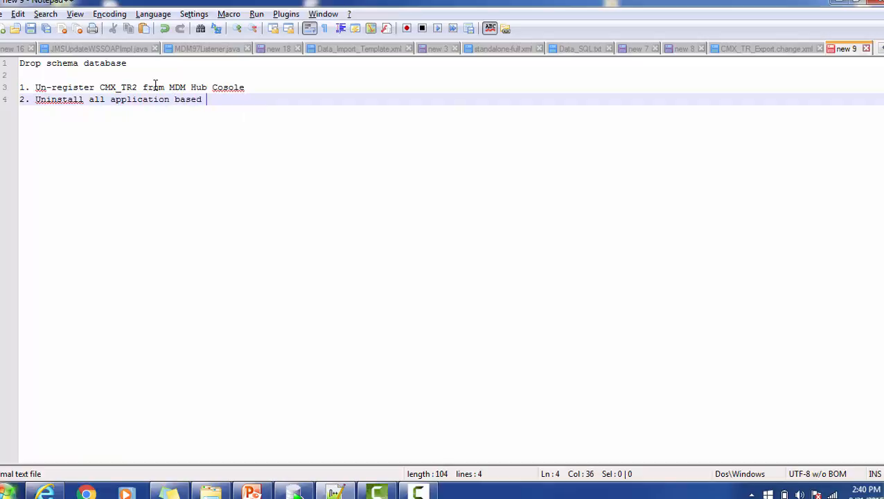
{"action": "type", "text": "schema CMX_TR2"}
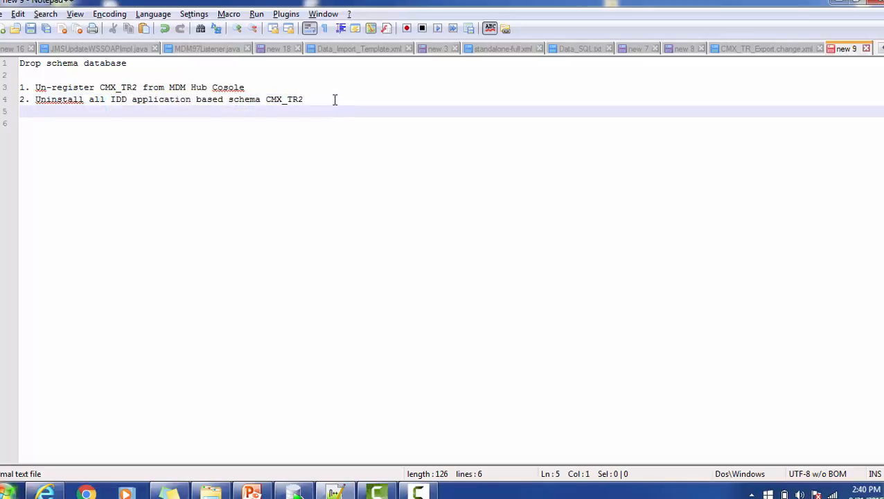
Write step '3. Uninstall all SIF Application calling CMX_TR2' to finish the list.
{"action": "type", "text": "3. Una"}
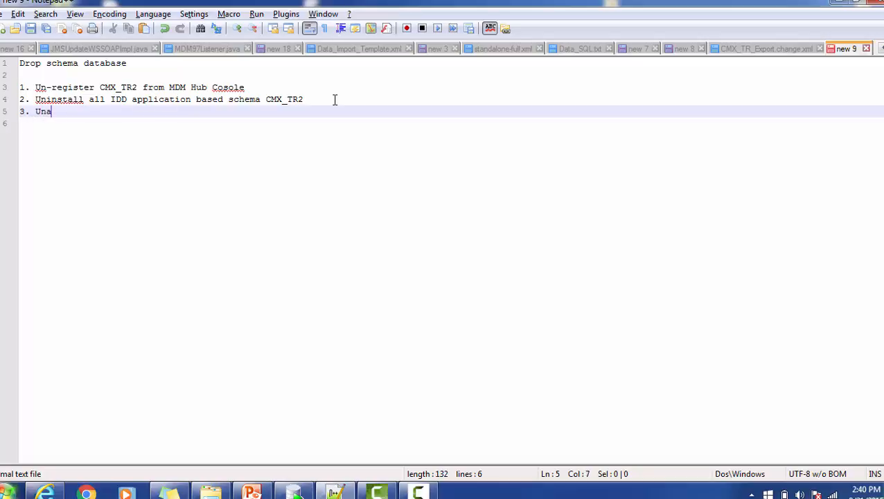
{"action": "type", "text": "in"}
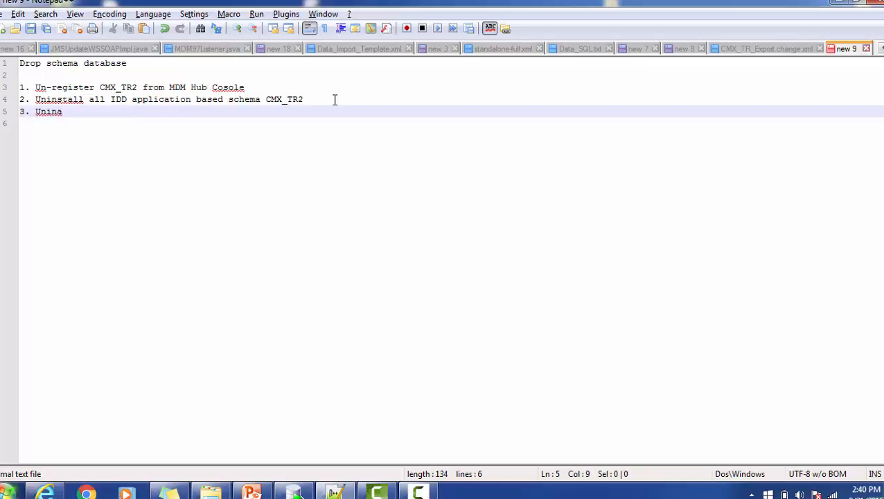
{"action": "type", "text": "stall"}
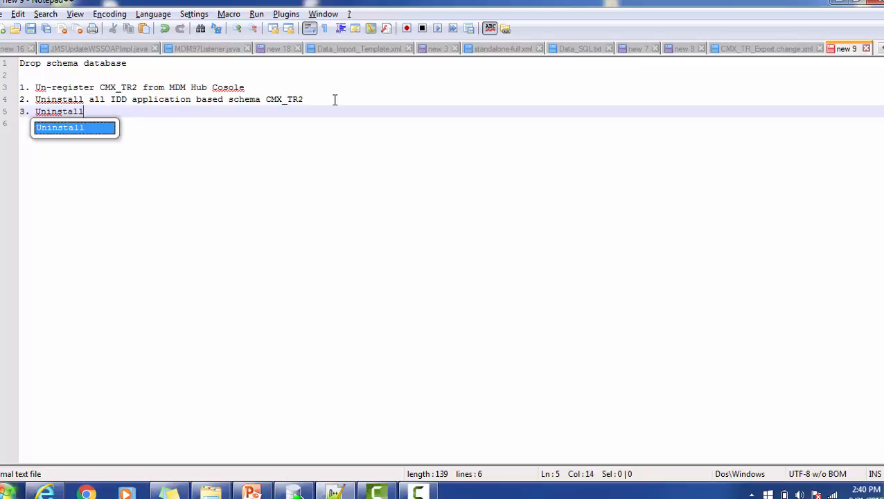
{"action": "type", "text": "all"}
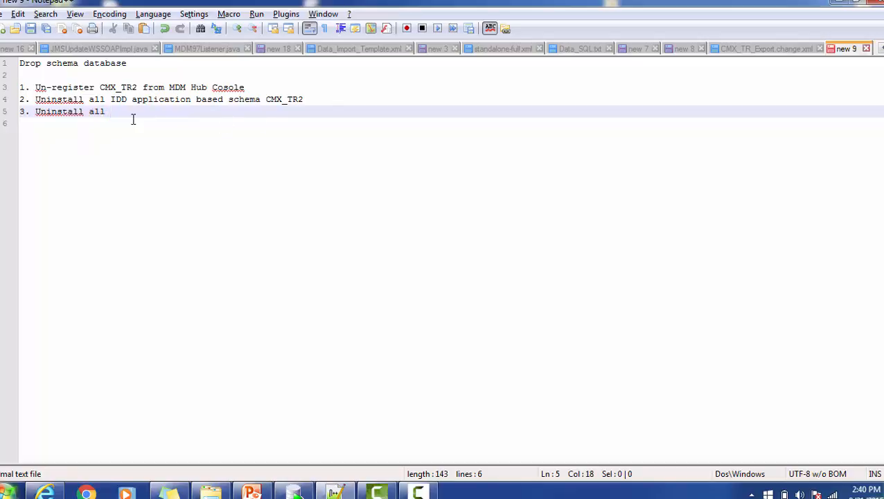
{"action": "mouse_move", "coordinate": [151, 122]}
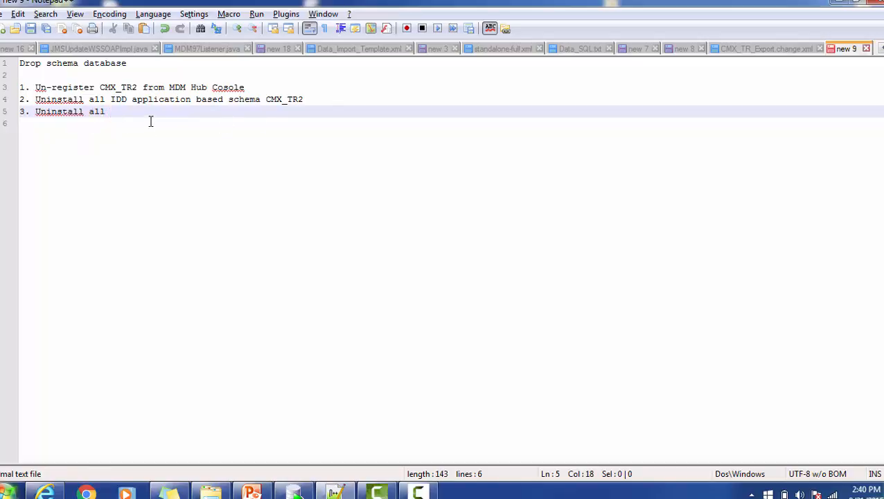
{"action": "type", "text": "SI"}
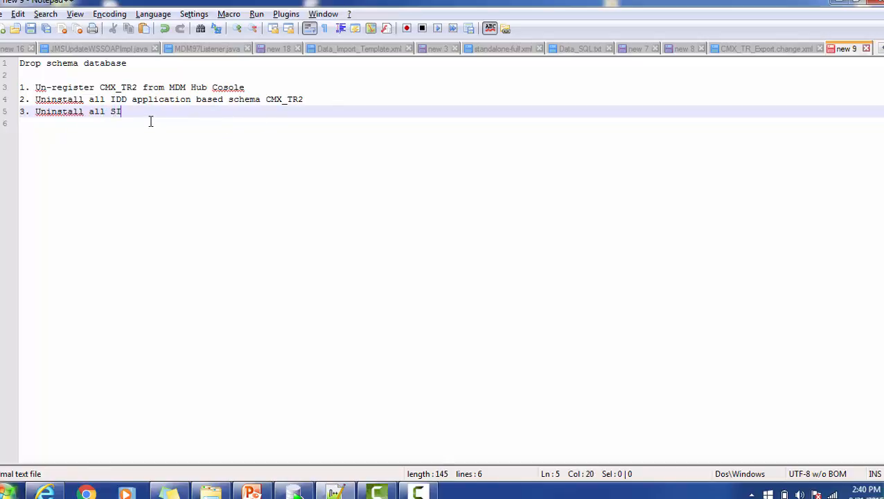
{"action": "type", "text": "F Application calling"}
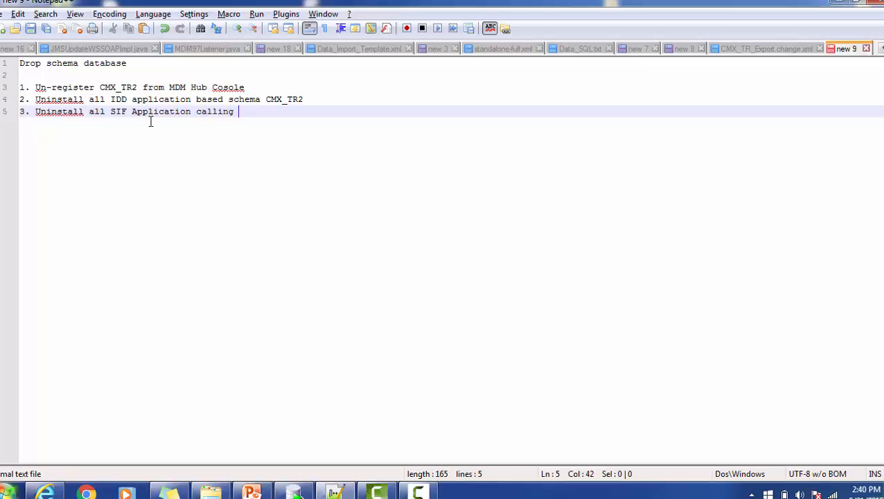
{"action": "type", "text": "CMX_"}
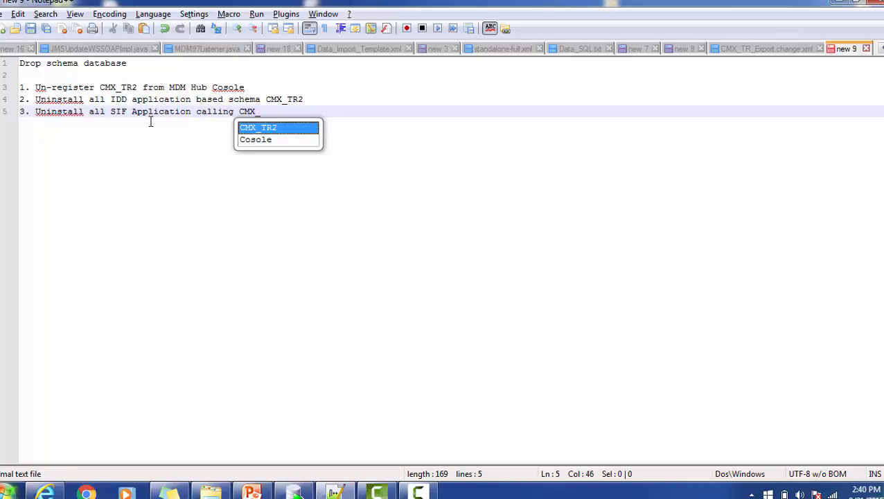
{"action": "type", "text": "TR2"}
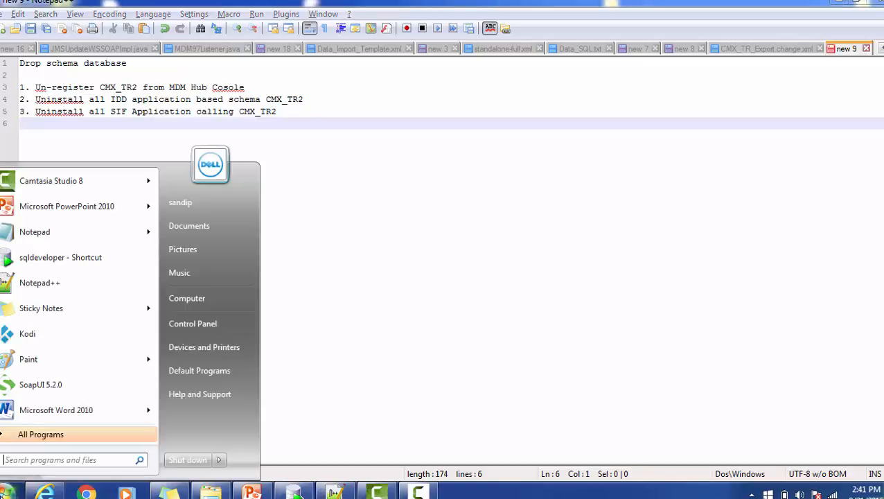
Search the Start Menu for 'SQL' and launch SQL Plus from the results.
{"action": "type", "text": "S"}
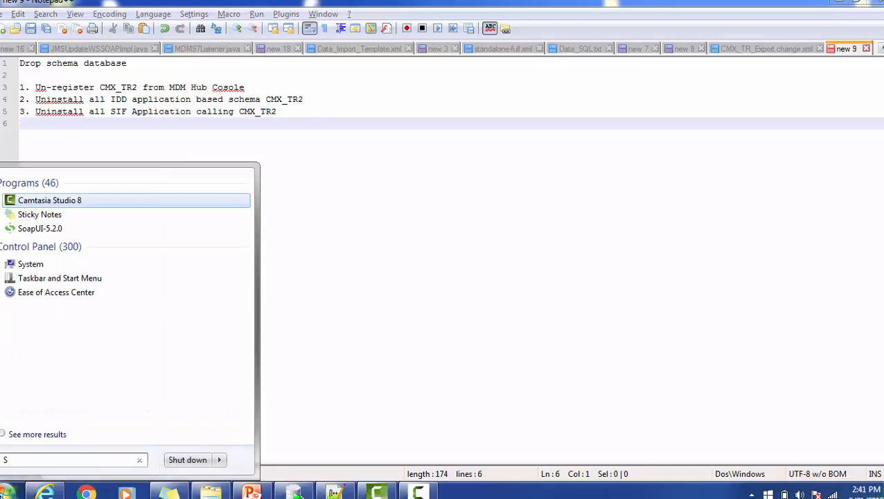
{"action": "type", "text": "QL"}
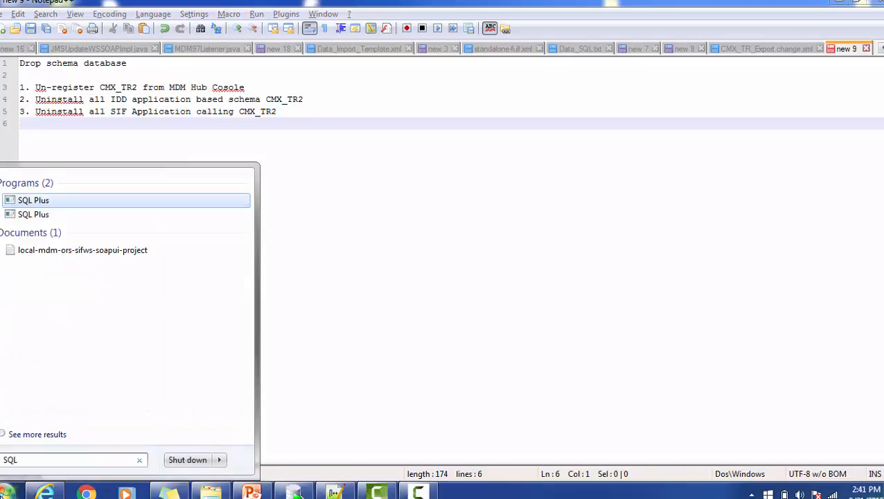
{"action": "left_click", "coordinate": [33, 200]}
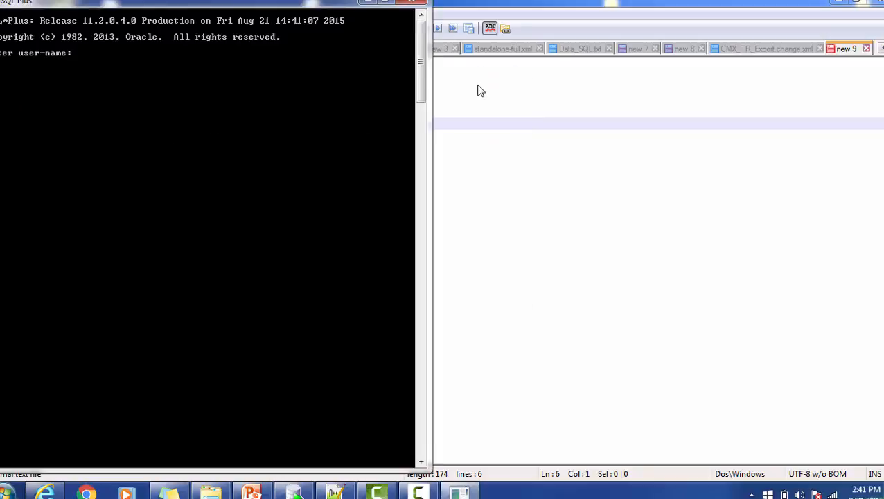
Log in as the system user, retrying after the denied logon until connected.
{"action": "type", "text": "system"}
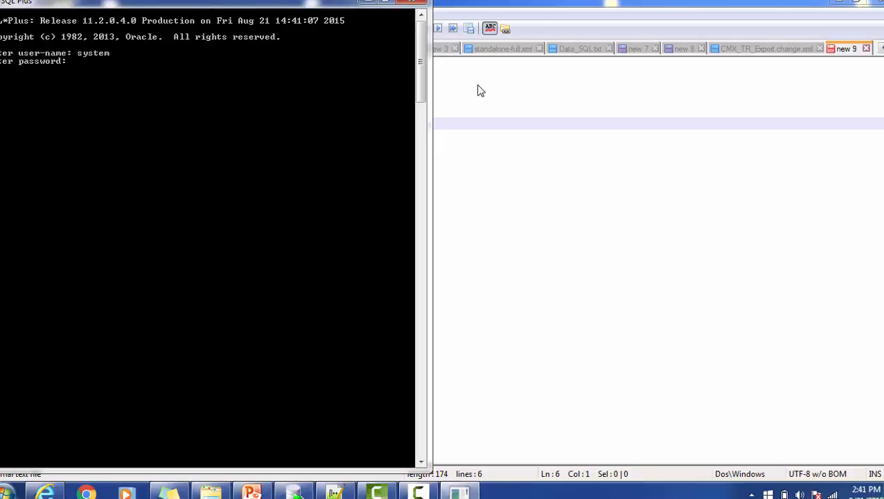
{"action": "type", "text": "s"}
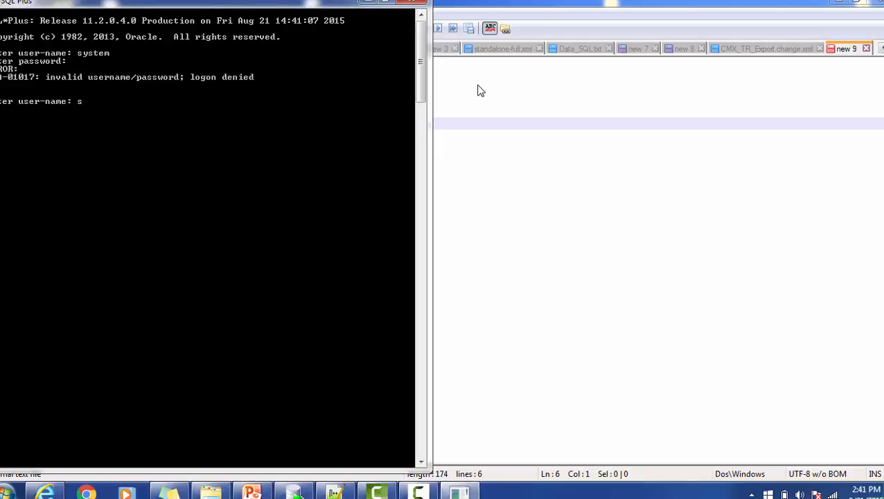
{"action": "type", "text": "ystem"}
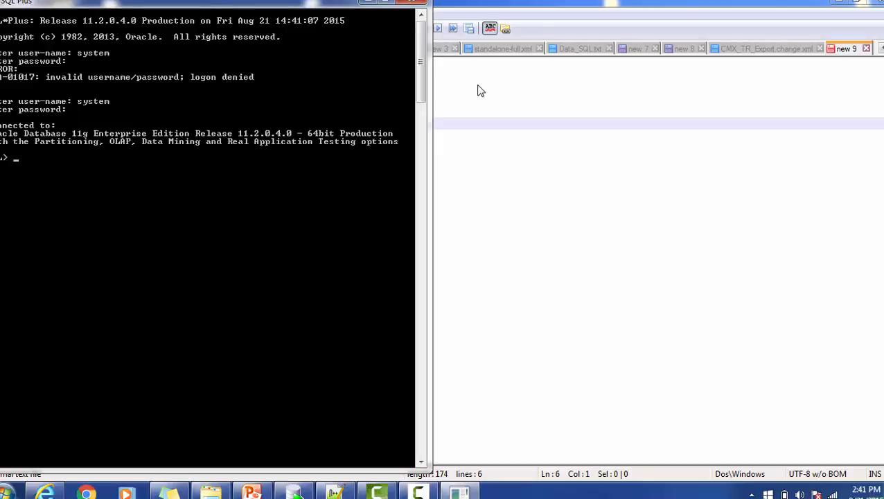
Run DROP USER CMX_TR2 CASCADE; so SQL*Plus reports 'User dropped.'.
{"action": "type", "text": "d"}
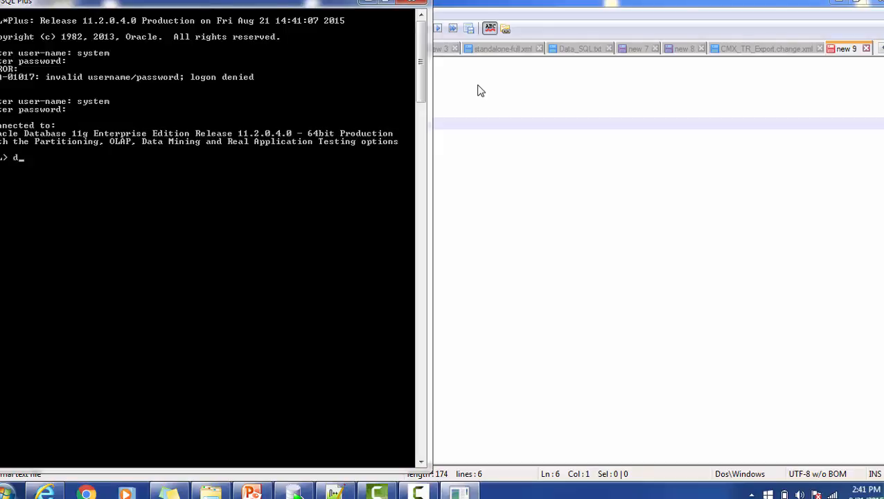
{"action": "type", "text": "ROP USER"}
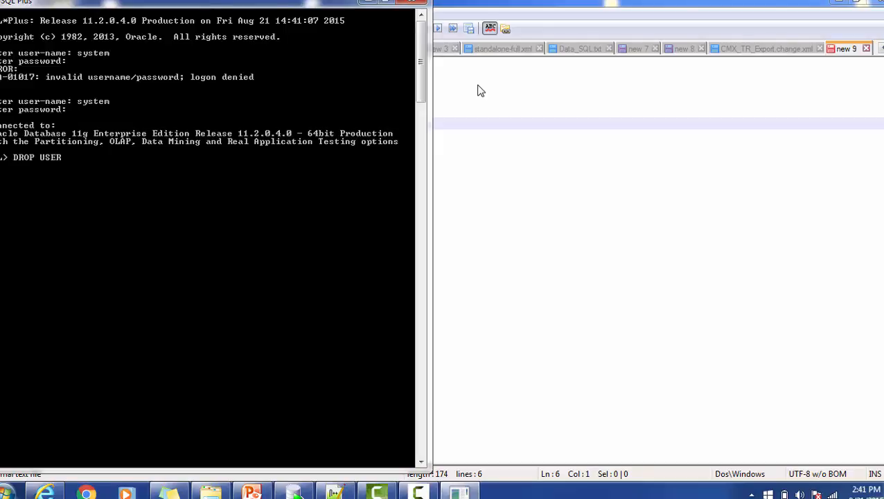
{"action": "type", "text": "CMX_TR2 CASCADE"}
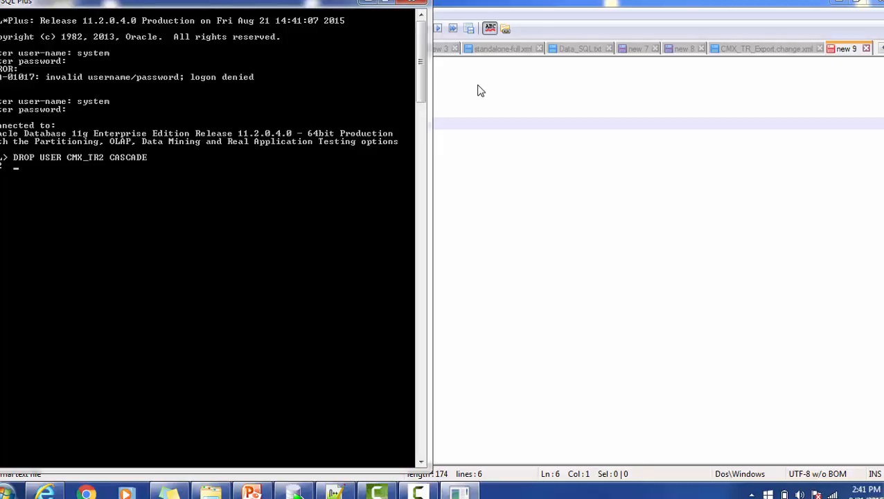
{"action": "type", "text": ";"}
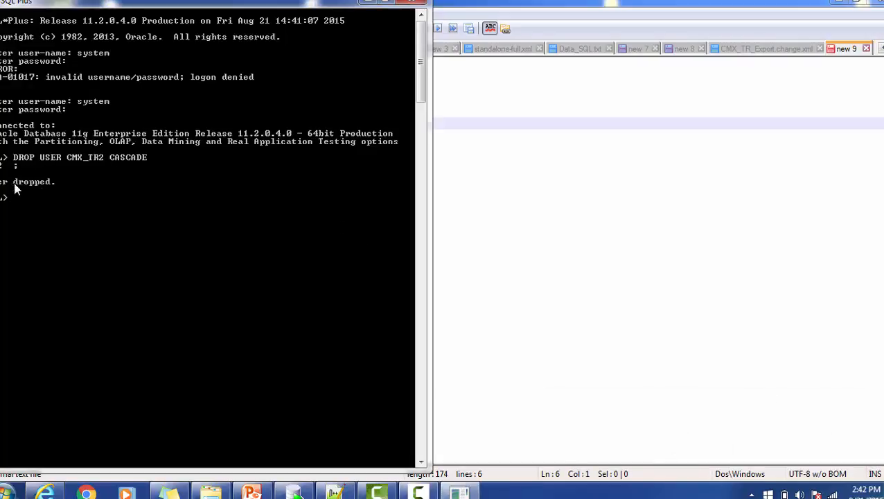
{"action": "mouse_move", "coordinate": [25, 158]}
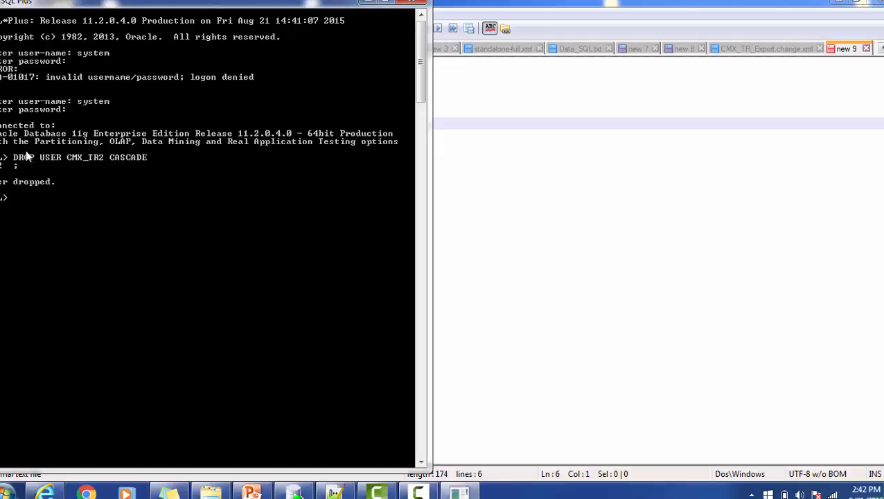
{"action": "mouse_move", "coordinate": [124, 175]}
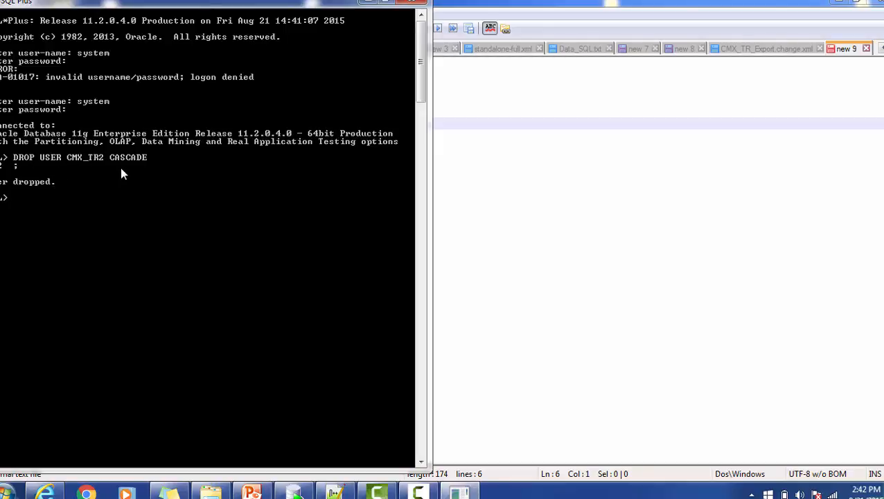